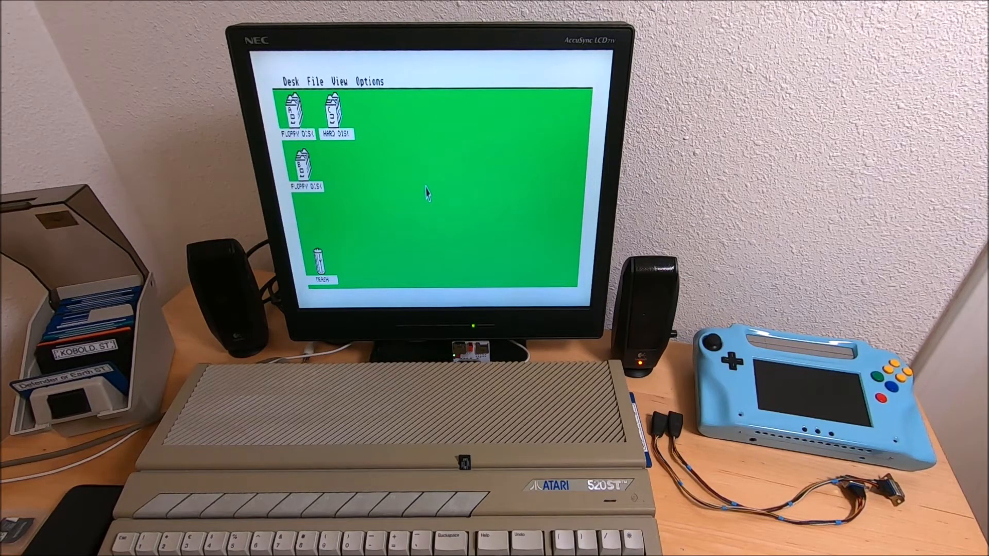
- Run the SysInfo program to check free RAM, then return to the desktop
left_click(372, 82)
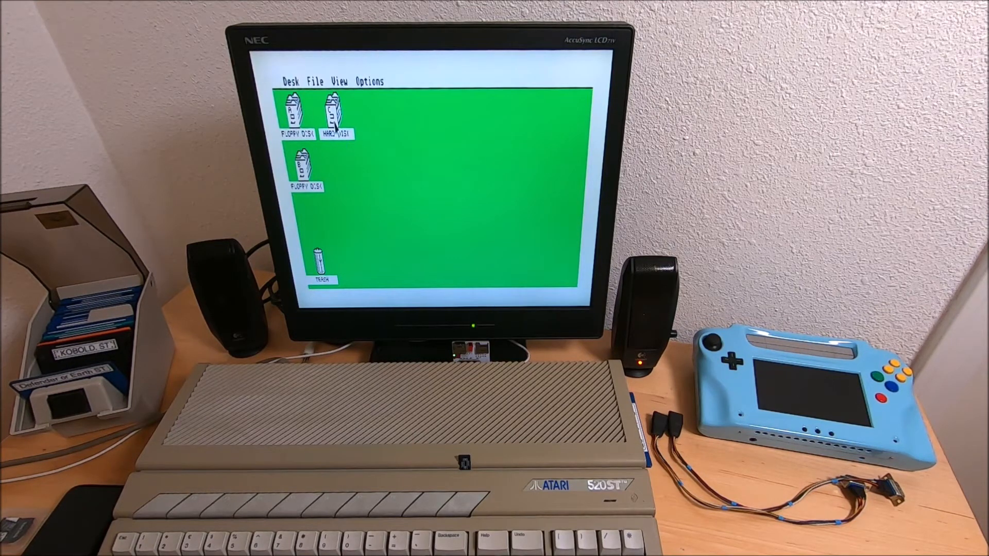
double_click(336, 110)
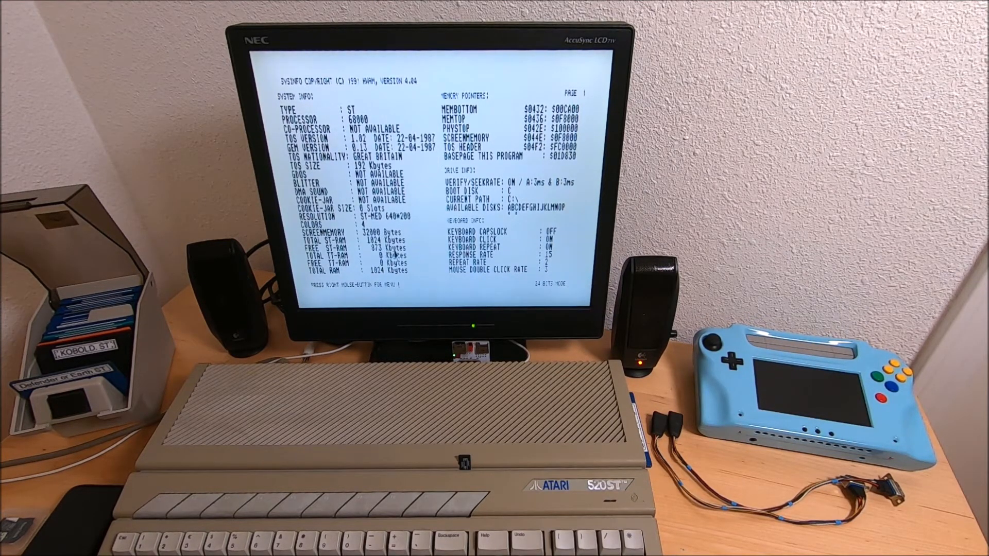
right_click(442, 252)
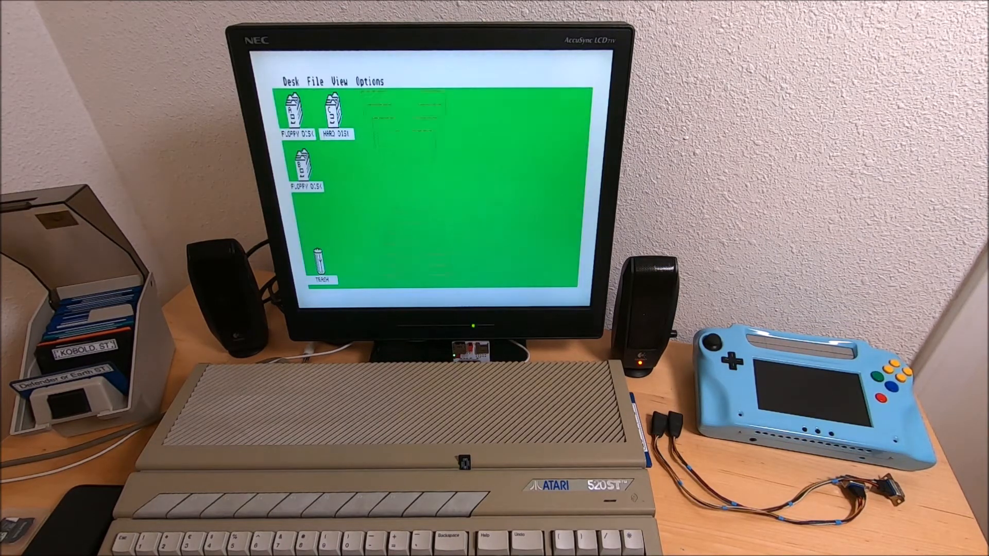
- Browse the File menu commands and dismiss them without choosing one
double_click(332, 110)
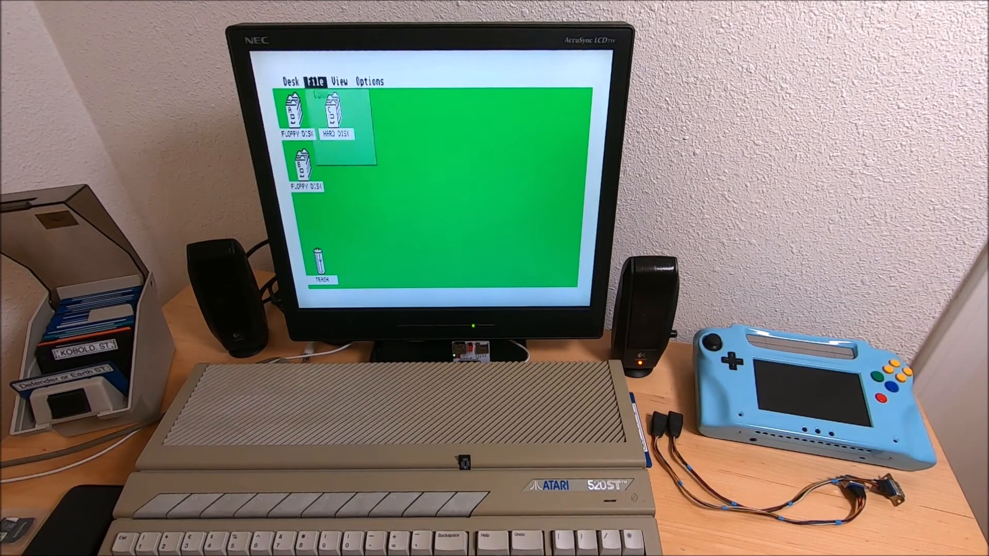
left_click(316, 80)
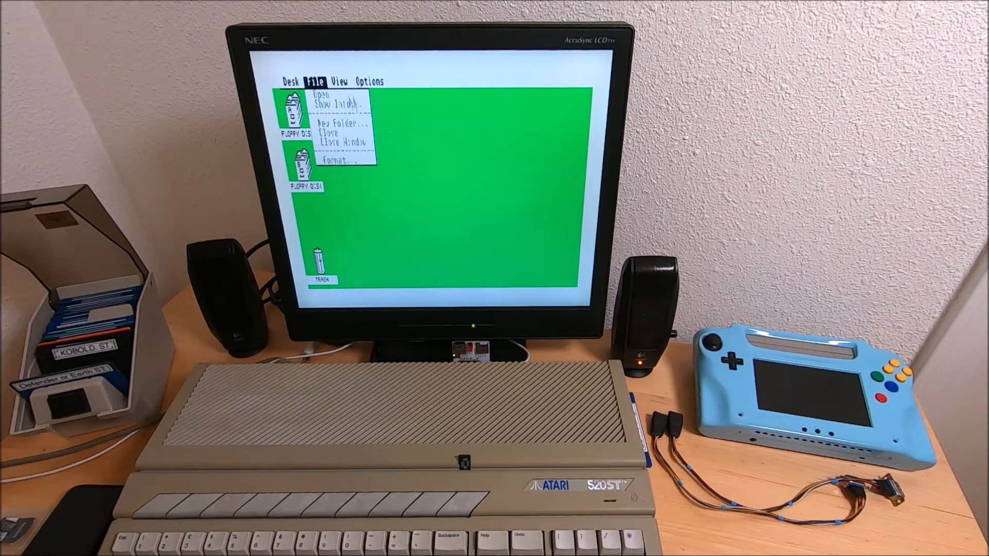
left_click(286, 81)
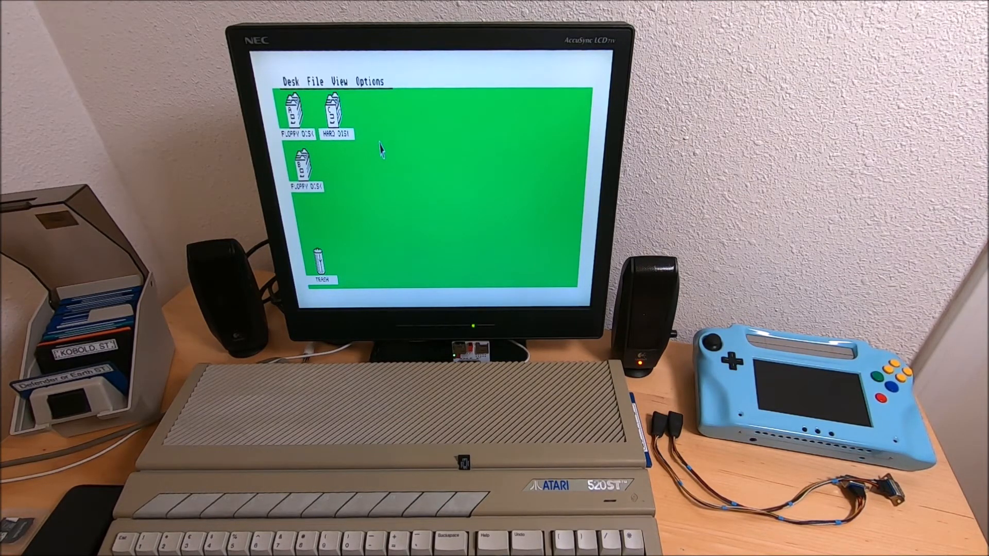
- Show the HARD DISK partition's root contents and go into the 1M games folder
left_click(334, 113)
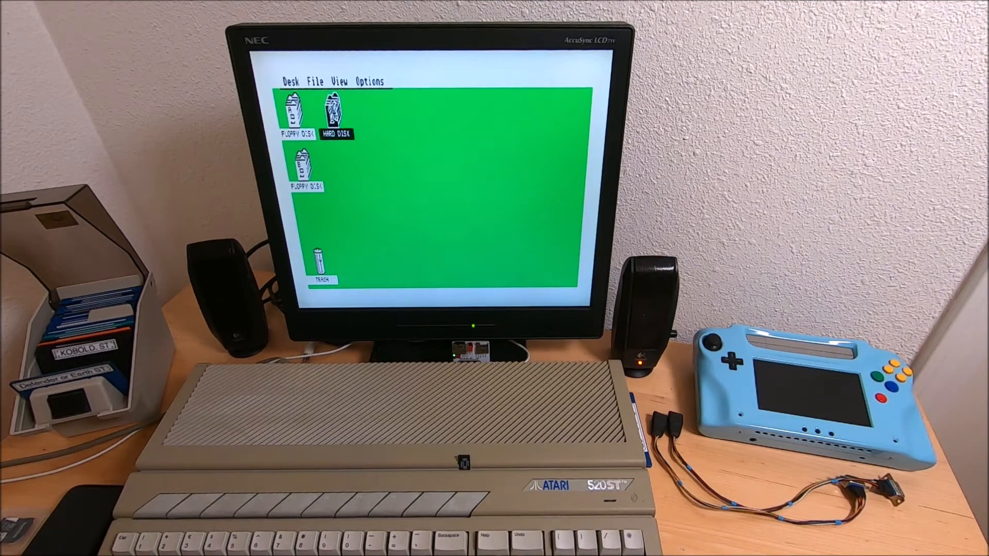
double_click(335, 111)
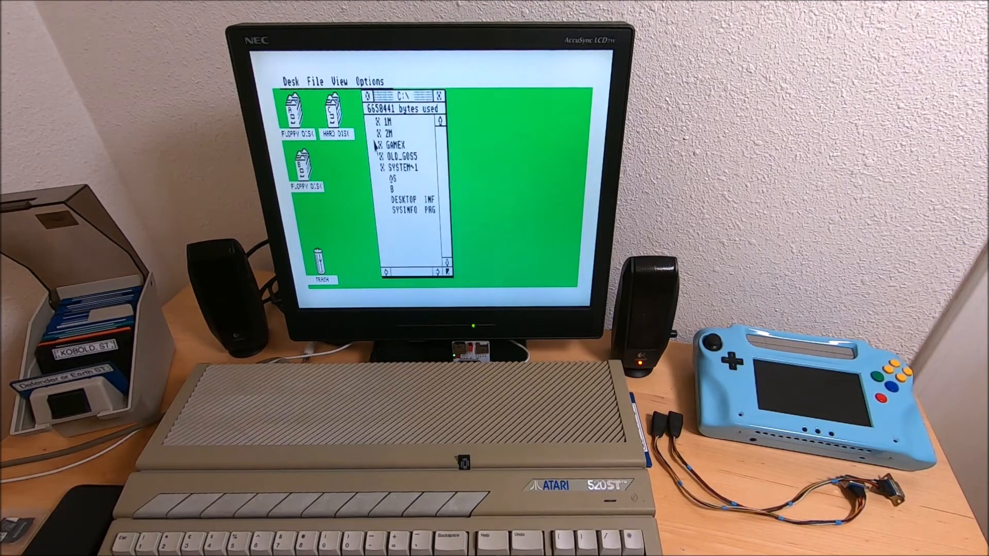
mouse_move(377, 133)
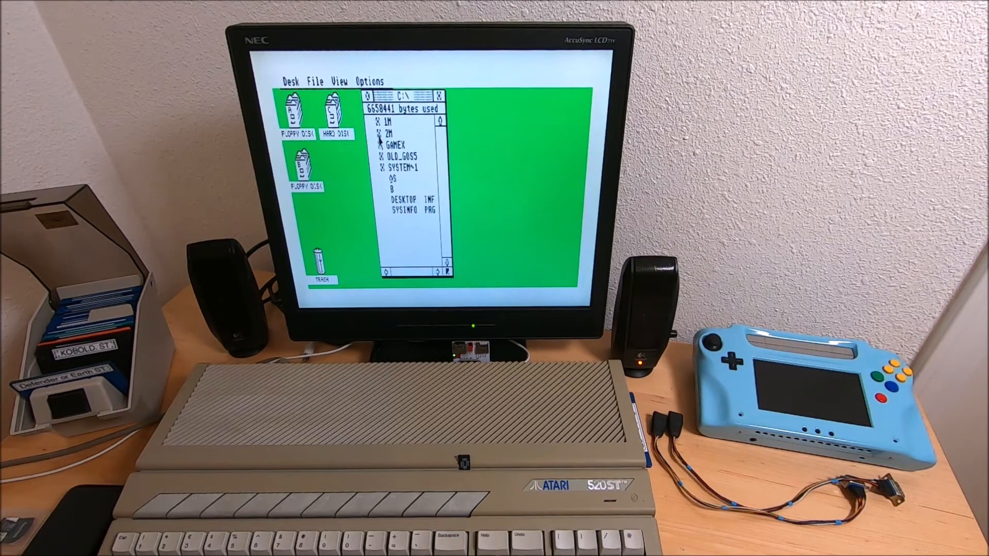
left_click(384, 122)
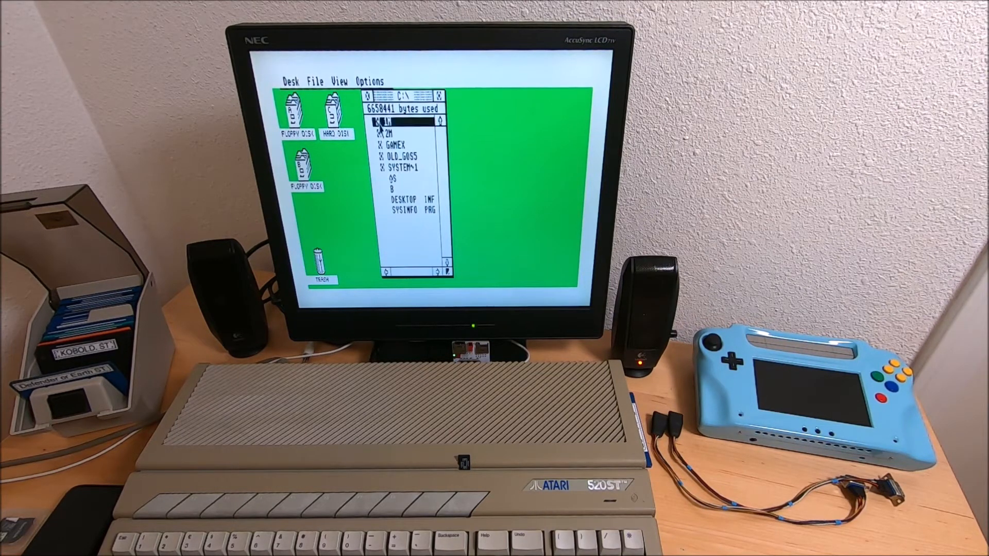
double_click(384, 121)
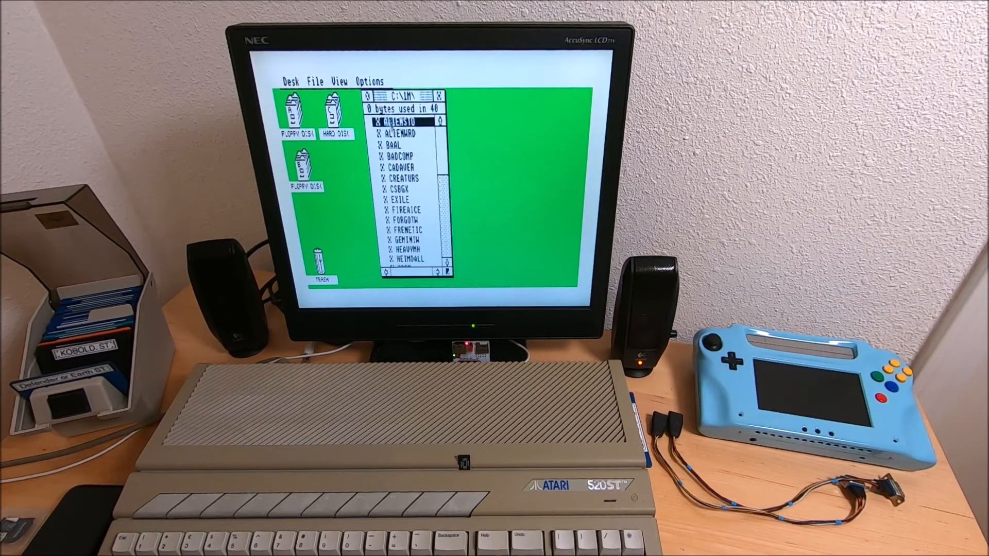
- List the 1MB game folders inside the 1M folder, from ALIENSTO through HEIMDALL
double_click(396, 121)
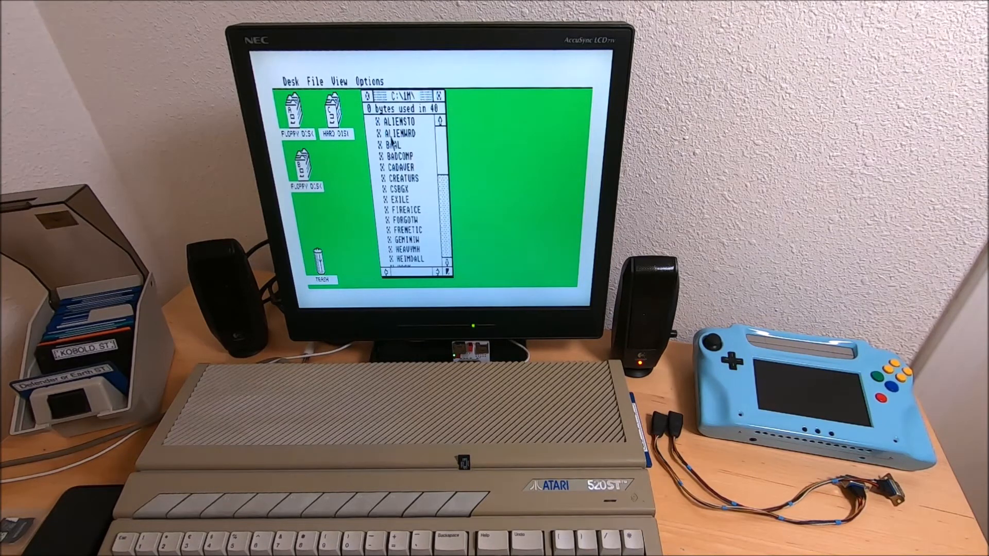
- Enter the ALIENWRD folder and launch its START program to run the game
double_click(396, 133)
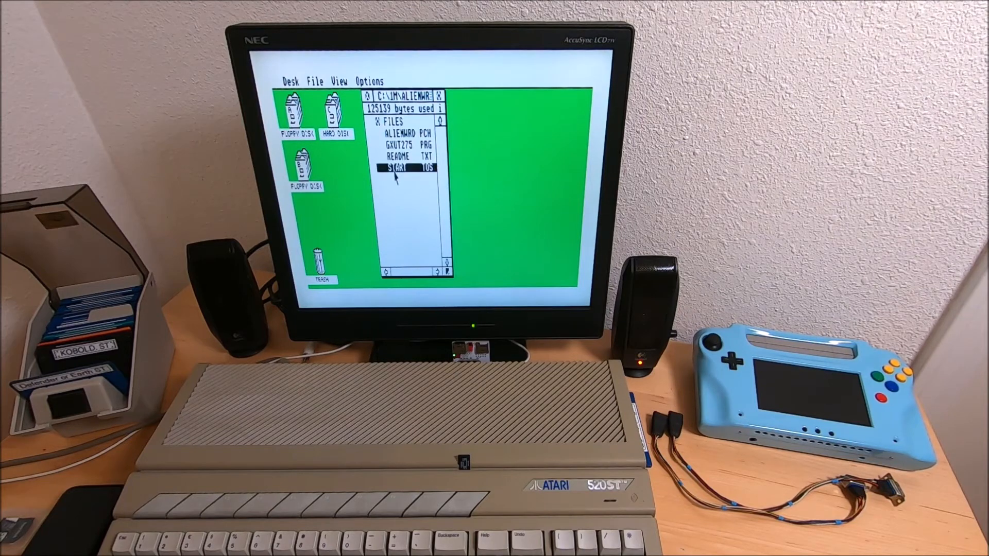
double_click(396, 169)
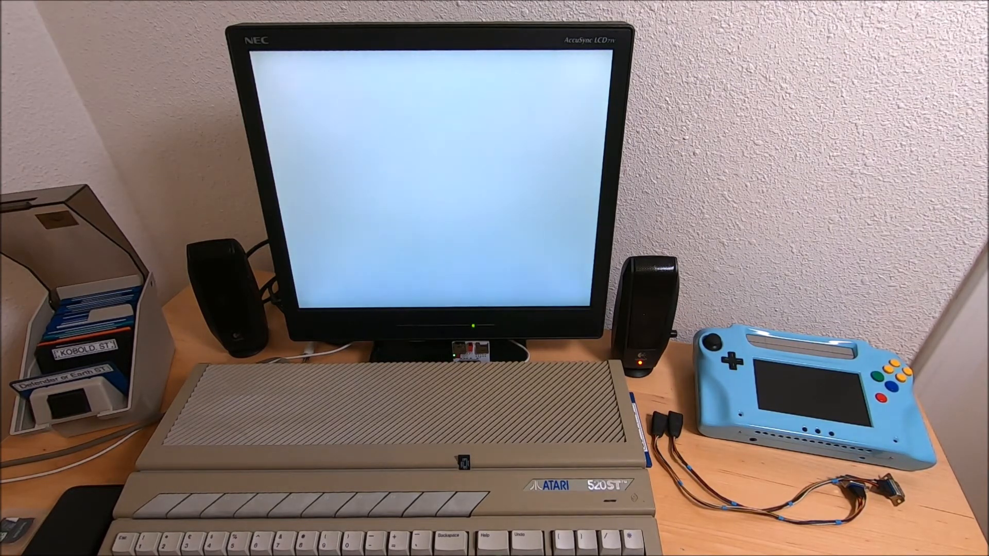